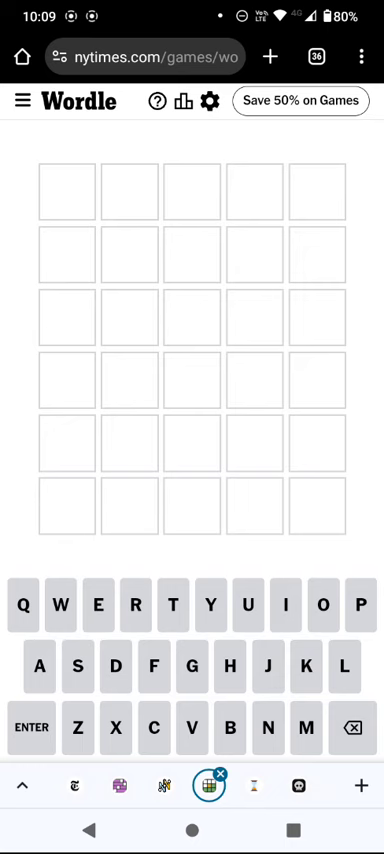
# Step: Fill the first row with the guess VALUE without submitting it
pyautogui.click(192, 728)
pyautogui.write('VAL')
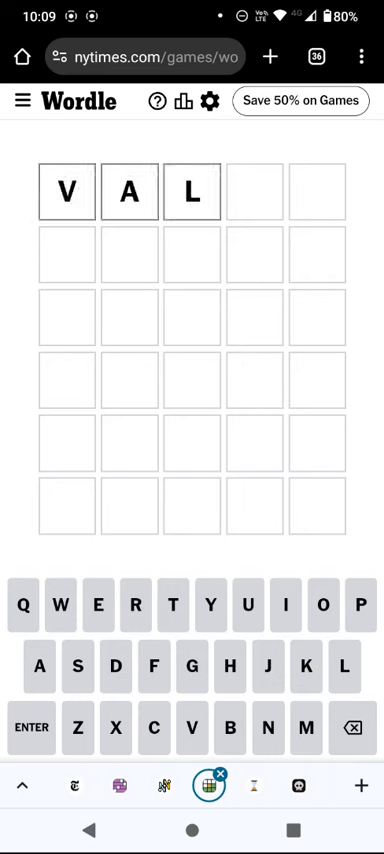
pyautogui.write('UE')
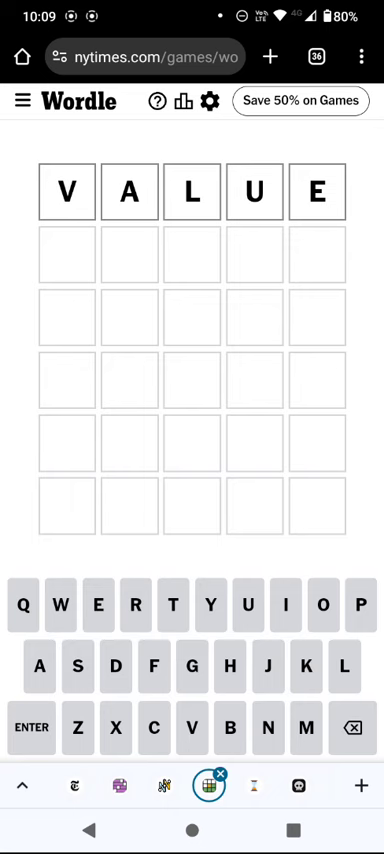
# Step: Submit VALUE, FRESH and BIKED for scoring, then start the fourth guess with D
pyautogui.click(32, 728)
pyautogui.write('FRESH')
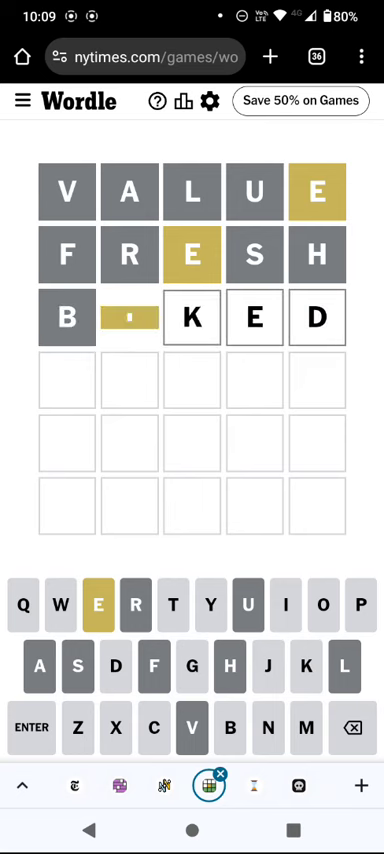
pyautogui.press('ENTER')
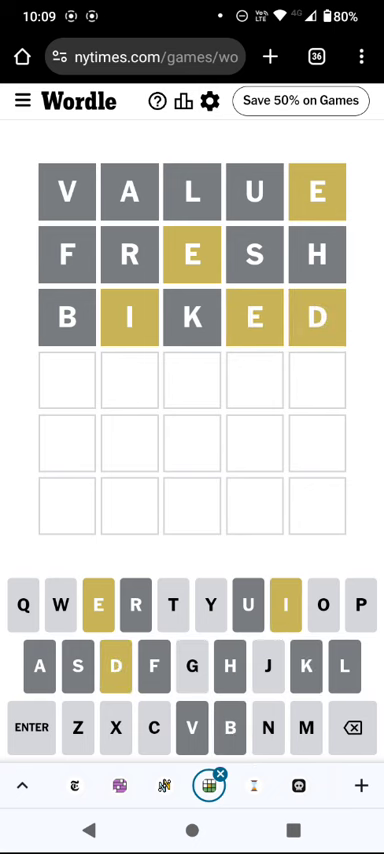
pyautogui.click(114, 668)
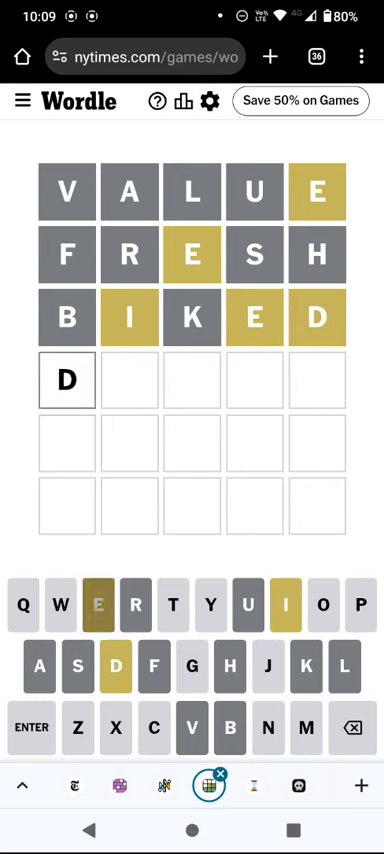